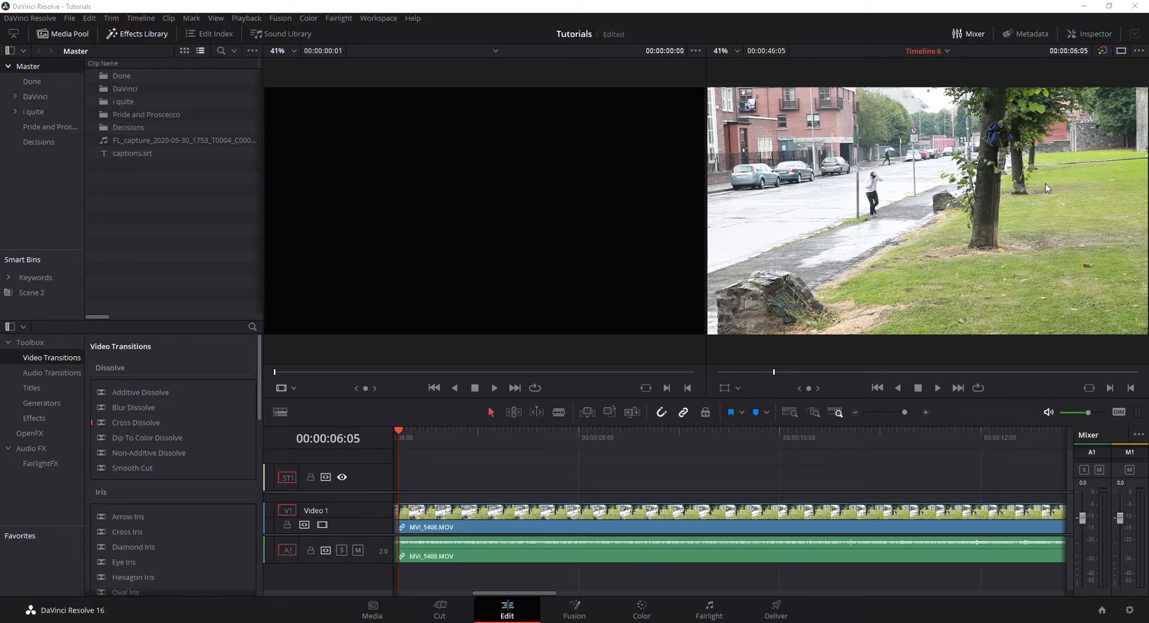
{"action": "mouse_move", "coordinate": [728, 100]}
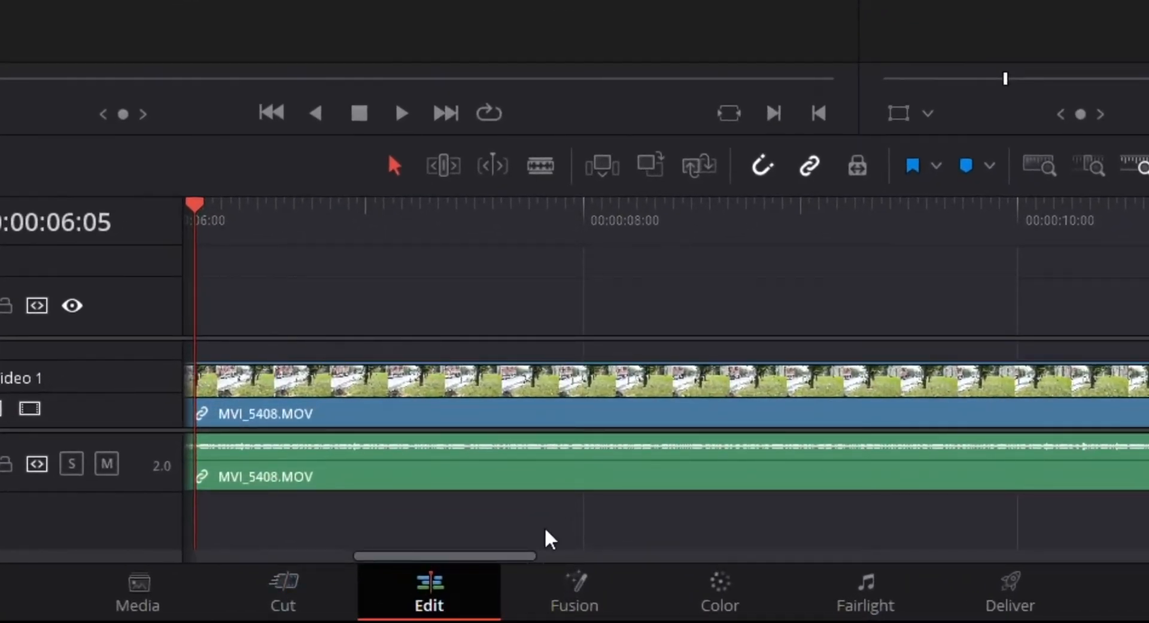
{"action": "mouse_move", "coordinate": [425, 579]}
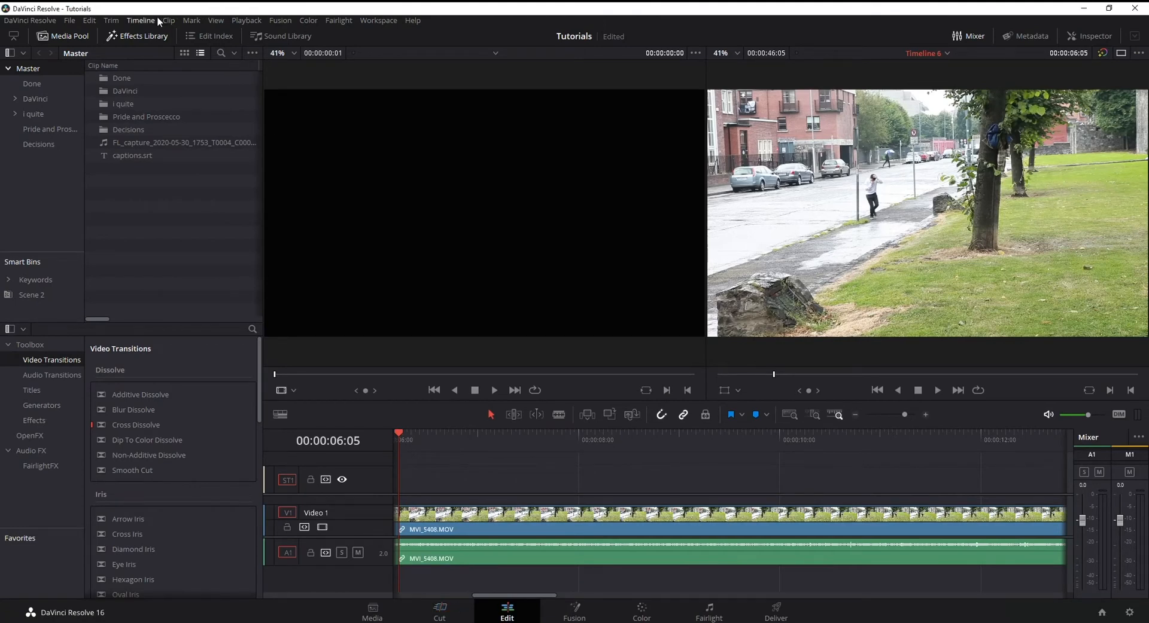
- Apply a widescreen Output Blanking ratio so black letterbox bars appear above and below the clip
{"action": "left_click", "coordinate": [140, 20]}
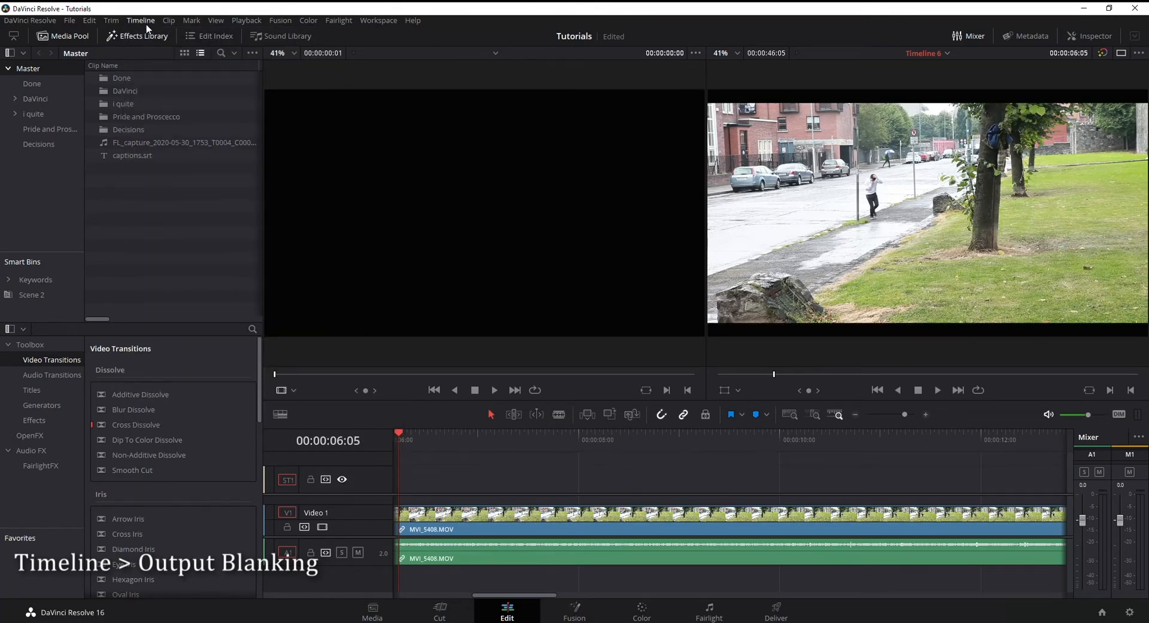
{"action": "left_click", "coordinate": [141, 20]}
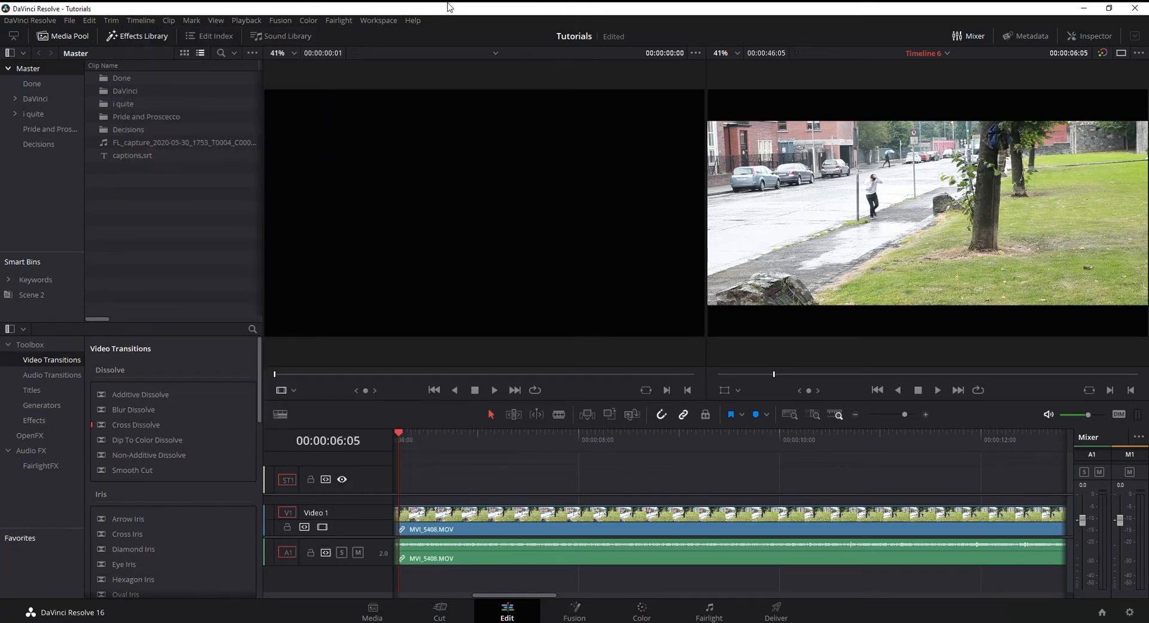
- Reopen the Timeline menu to switch Output Blanking toward the 1.33 pillarbox ratio
{"action": "left_click", "coordinate": [141, 20]}
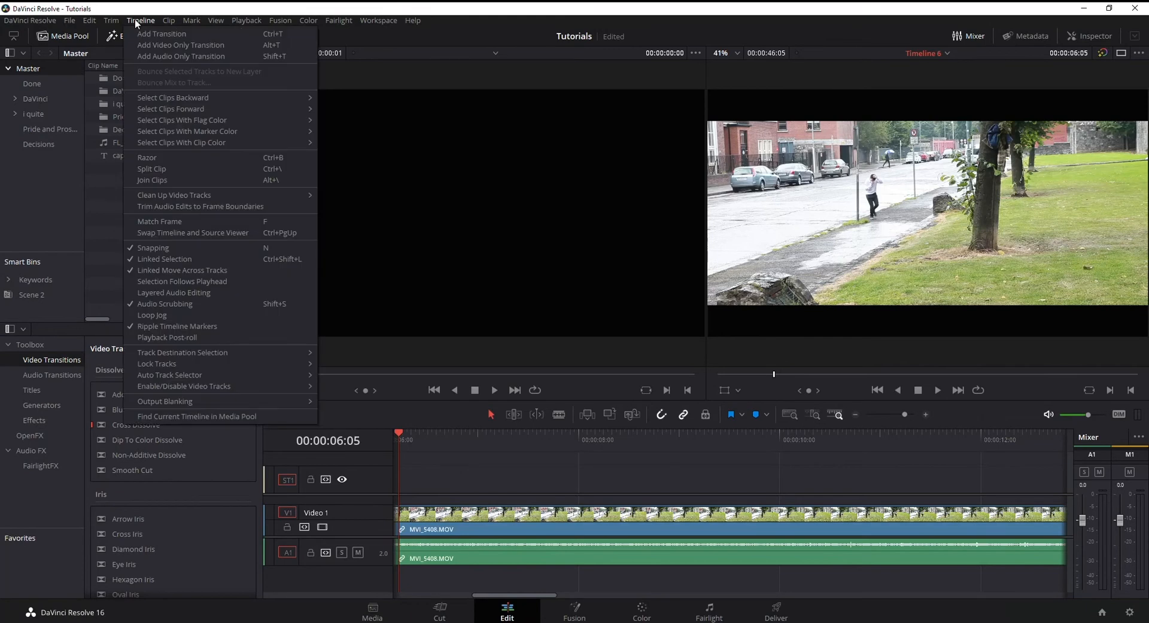
{"action": "mouse_move", "coordinate": [181, 270]}
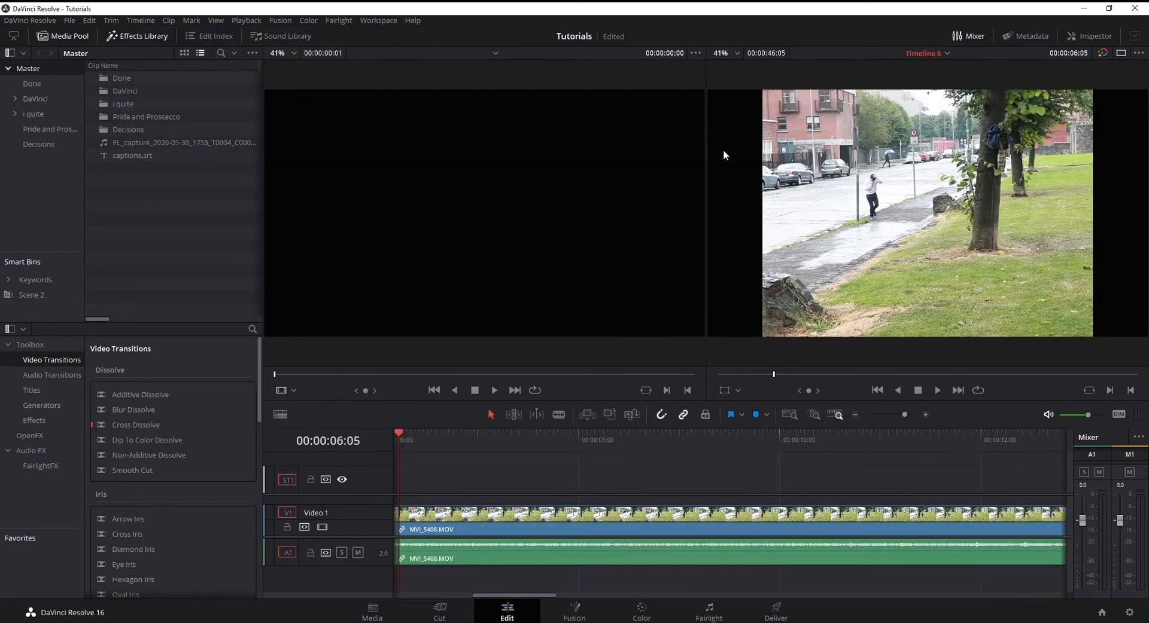
{"action": "mouse_move", "coordinate": [967, 187]}
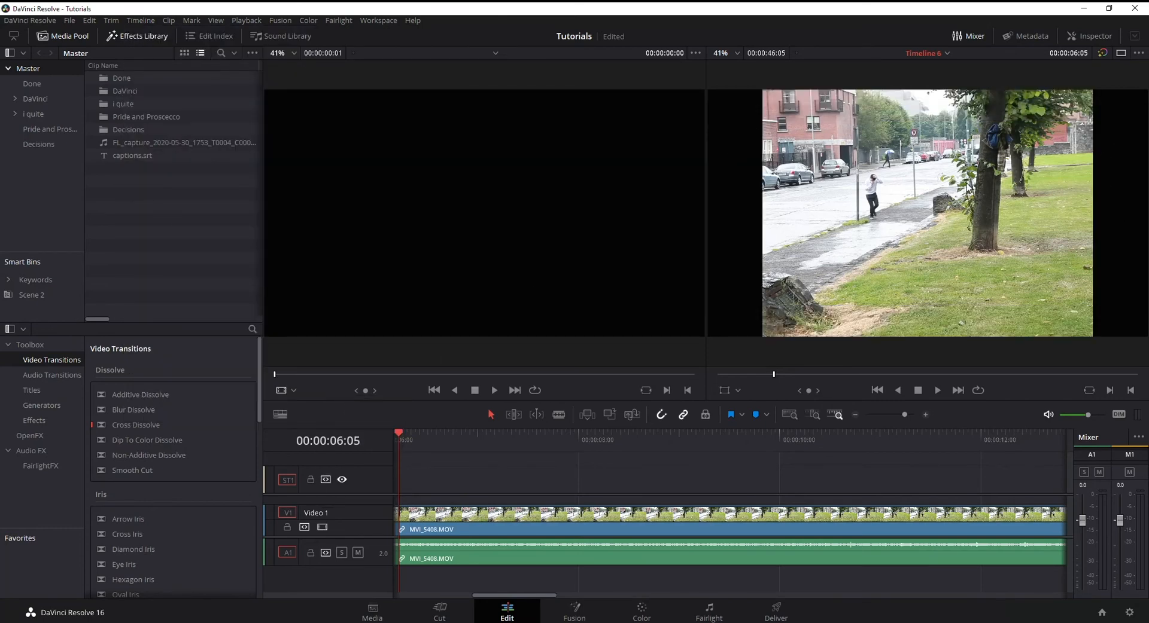